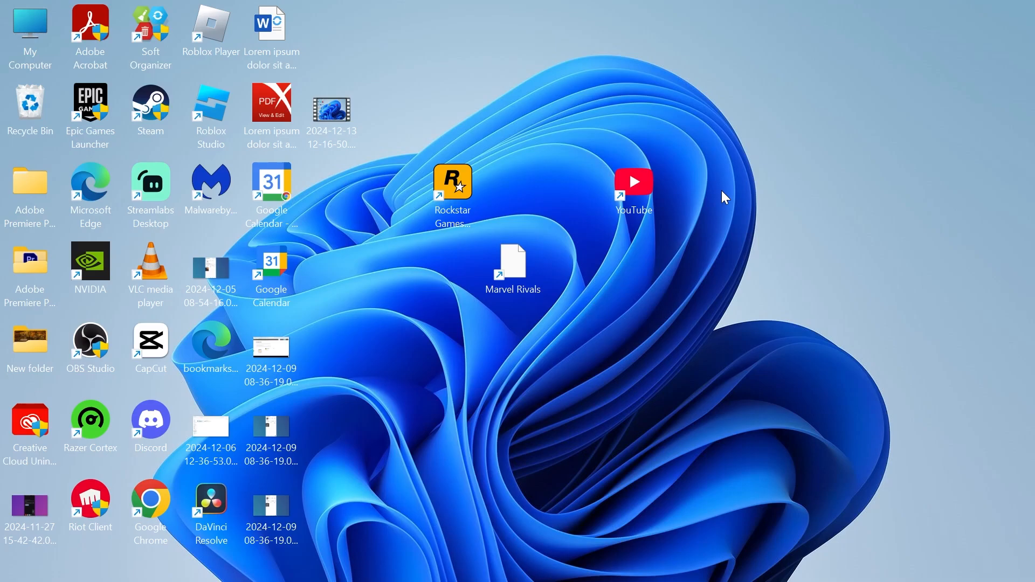
mouse_move(675, 115)
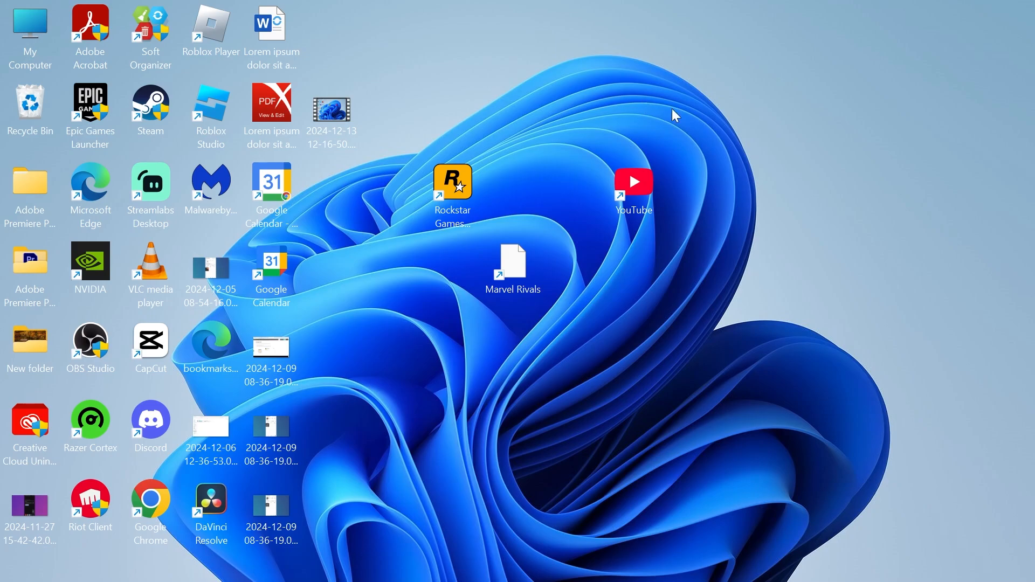
mouse_move(762, 106)
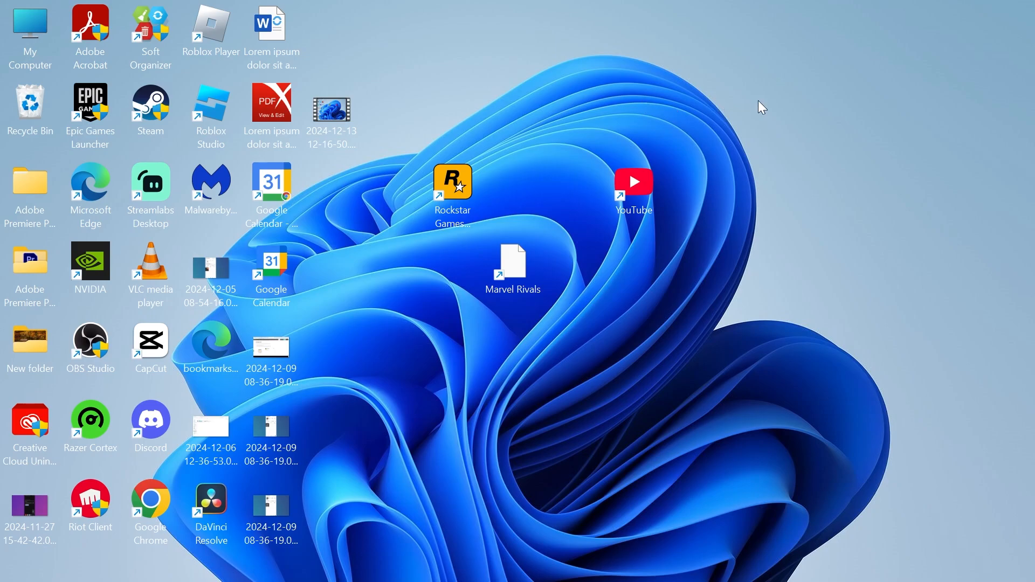
Search the Start menu for 'device Manager' and open it.
text(device Manager)
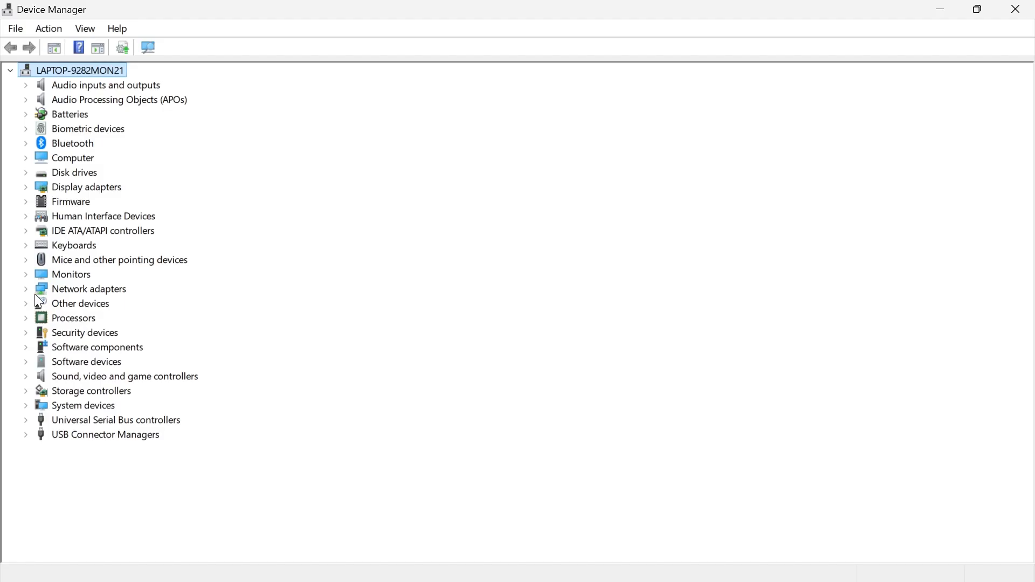
Expand Network adapters and bring up the Intel Wi-Fi 6 AX200 160MHz context menu.
click(27, 288)
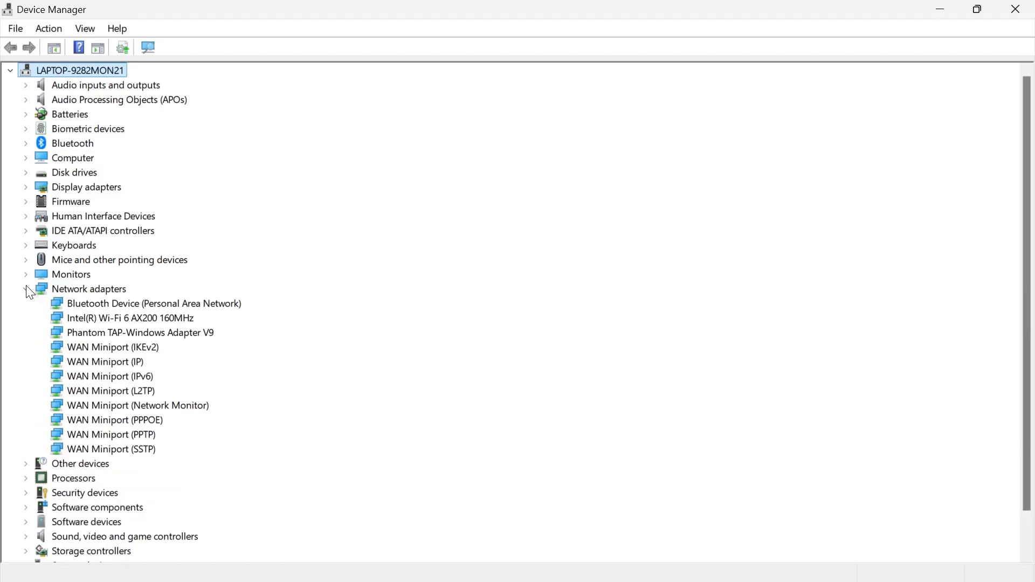
click(129, 317)
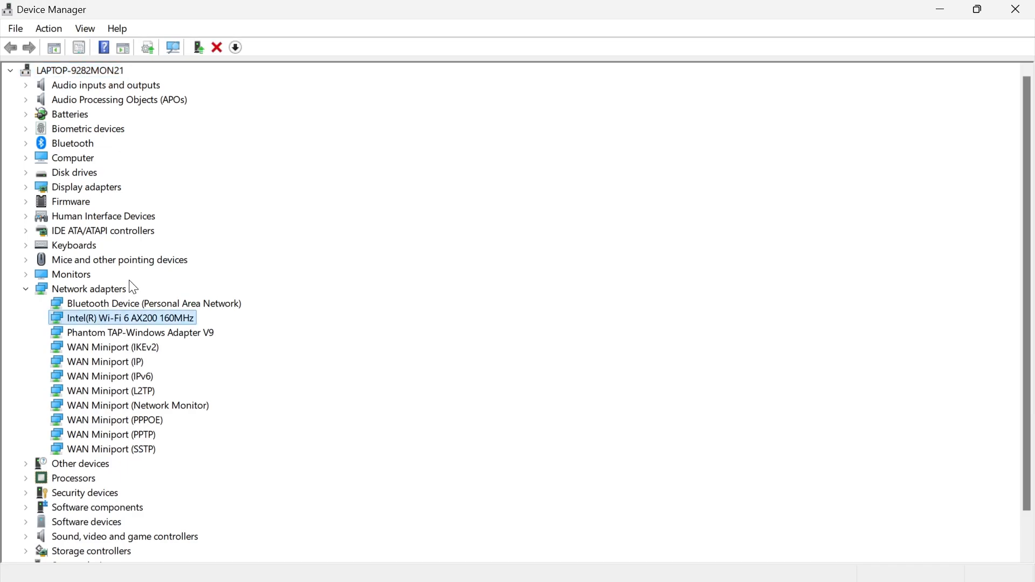
mouse_move(147, 361)
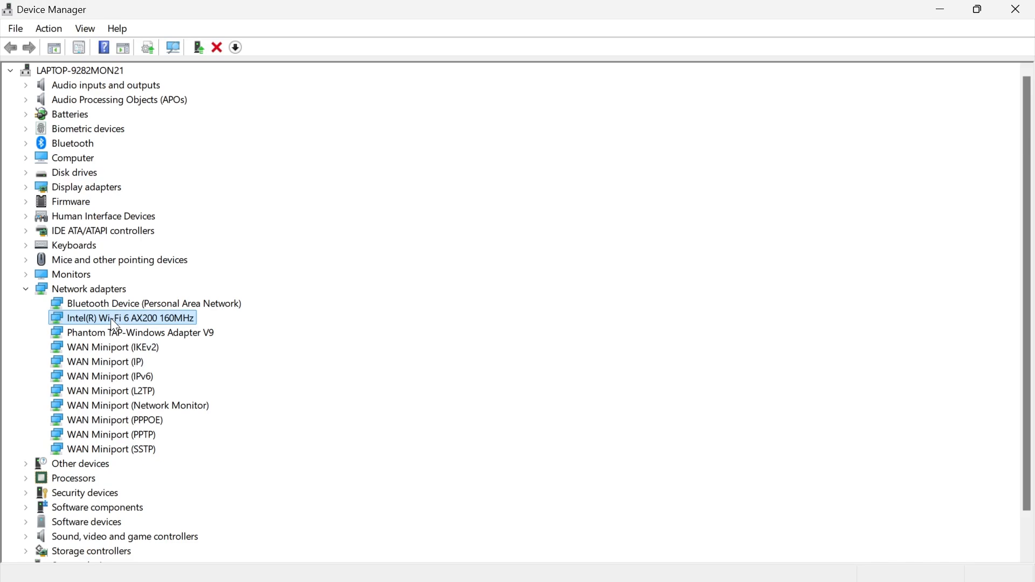
mouse_move(118, 323)
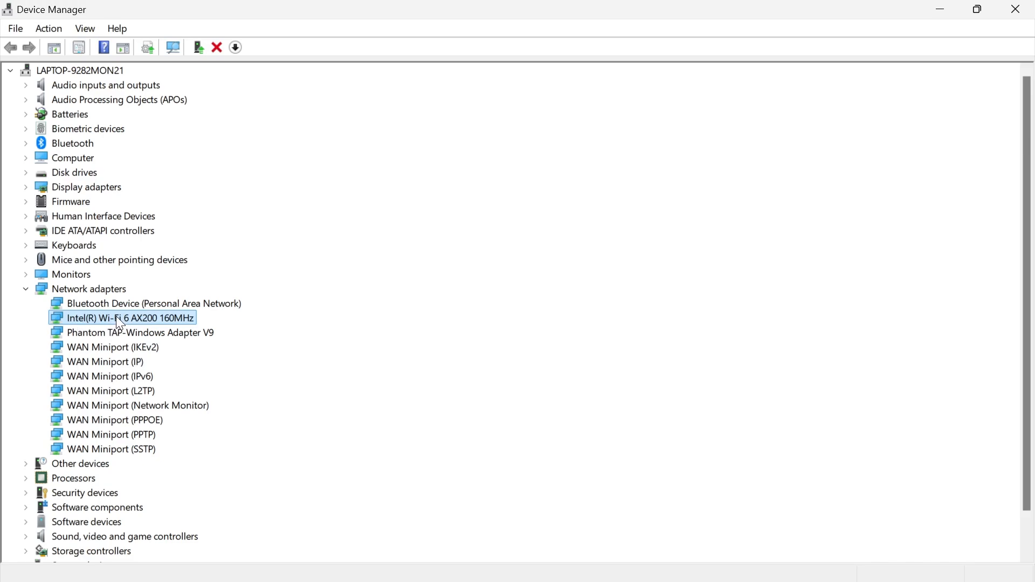
mouse_move(96, 324)
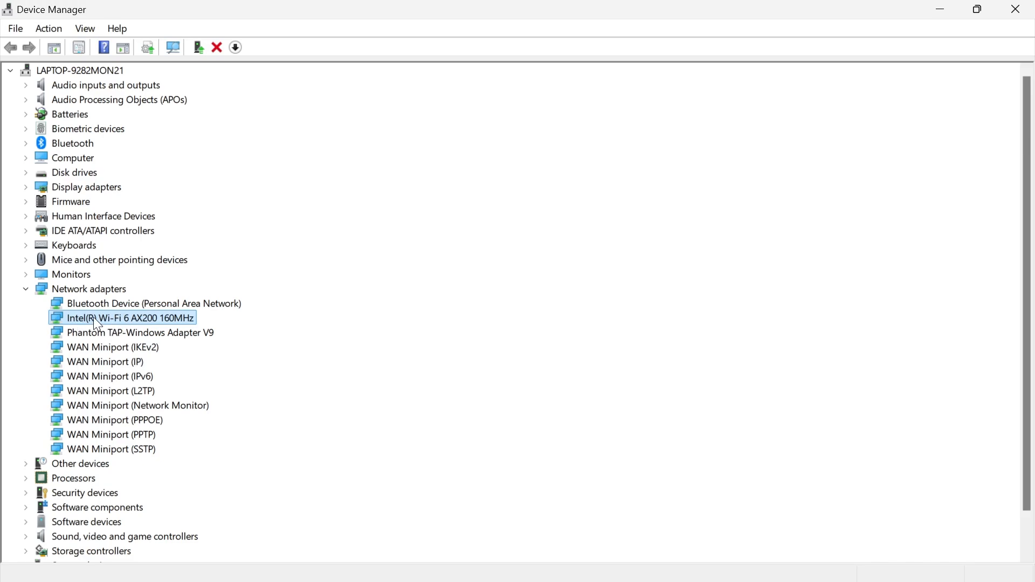
right_click(129, 317)
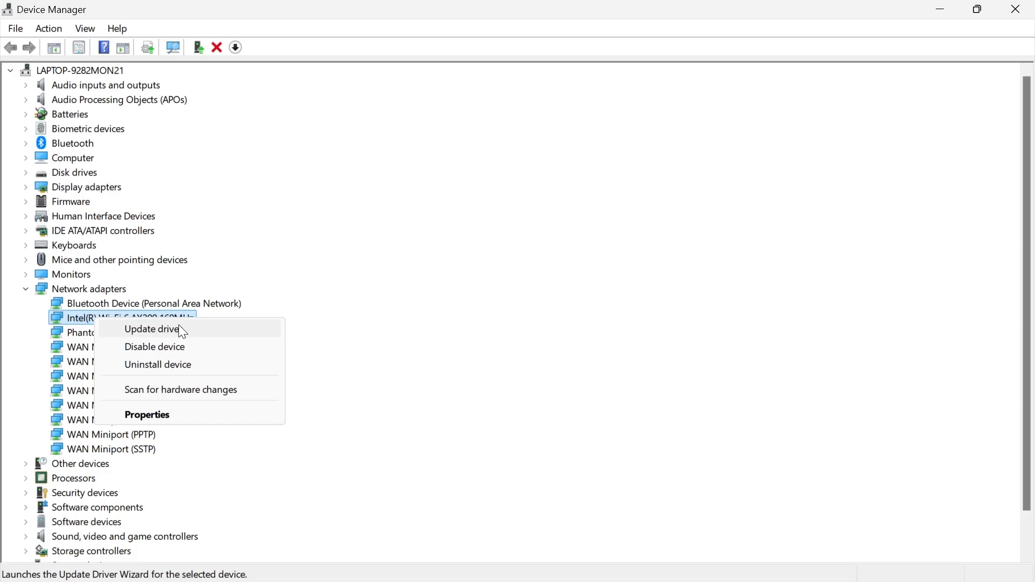
Update the Intel Wi-Fi 6 AX200 driver by automatic search and dismiss the success message.
click(151, 329)
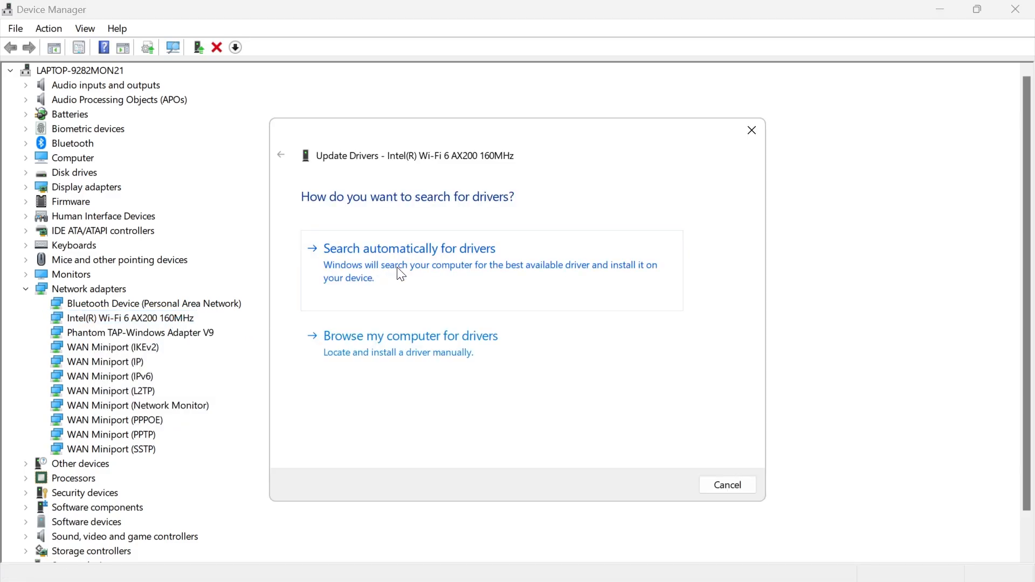
click(410, 248)
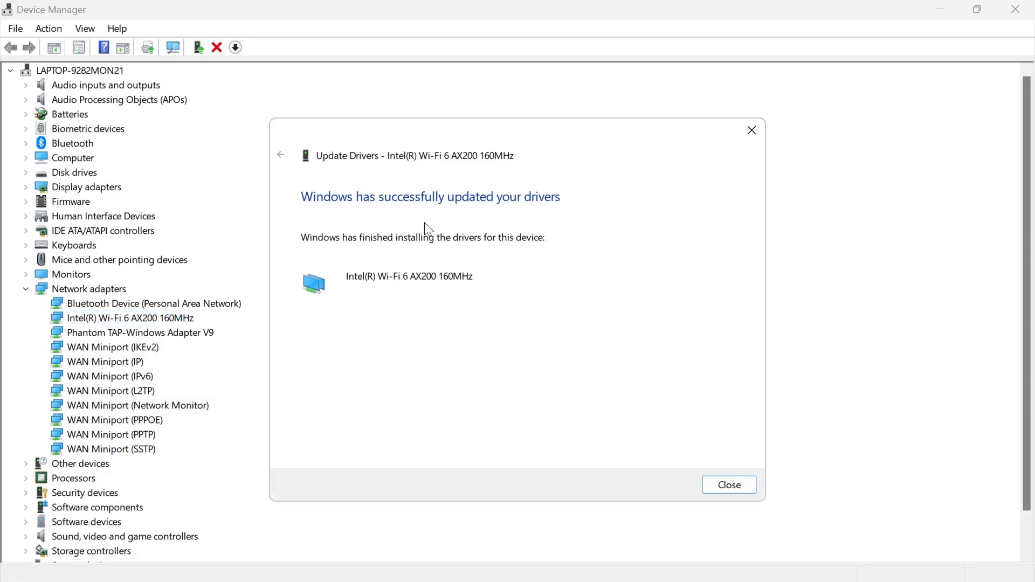
mouse_move(462, 229)
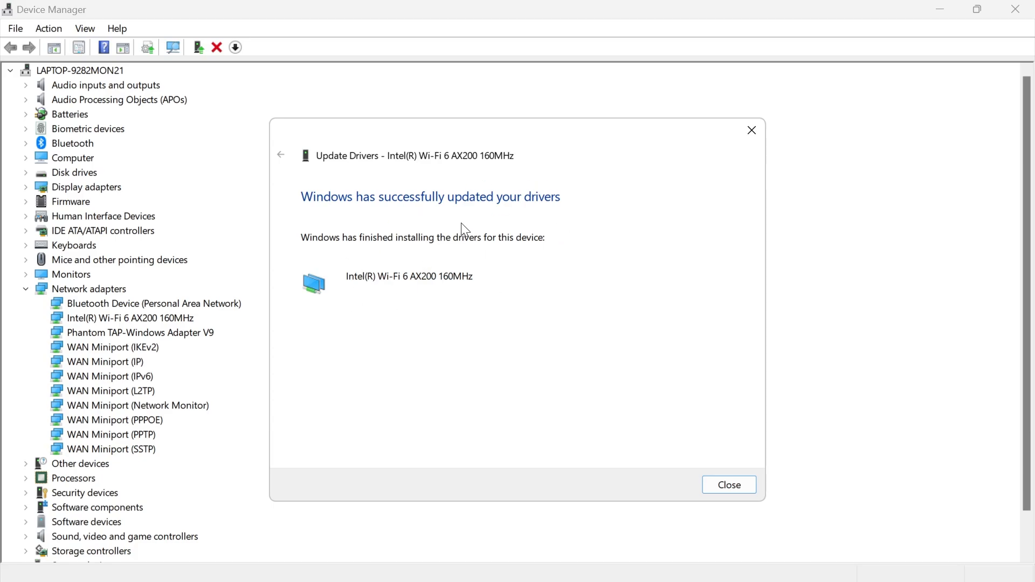
mouse_move(596, 253)
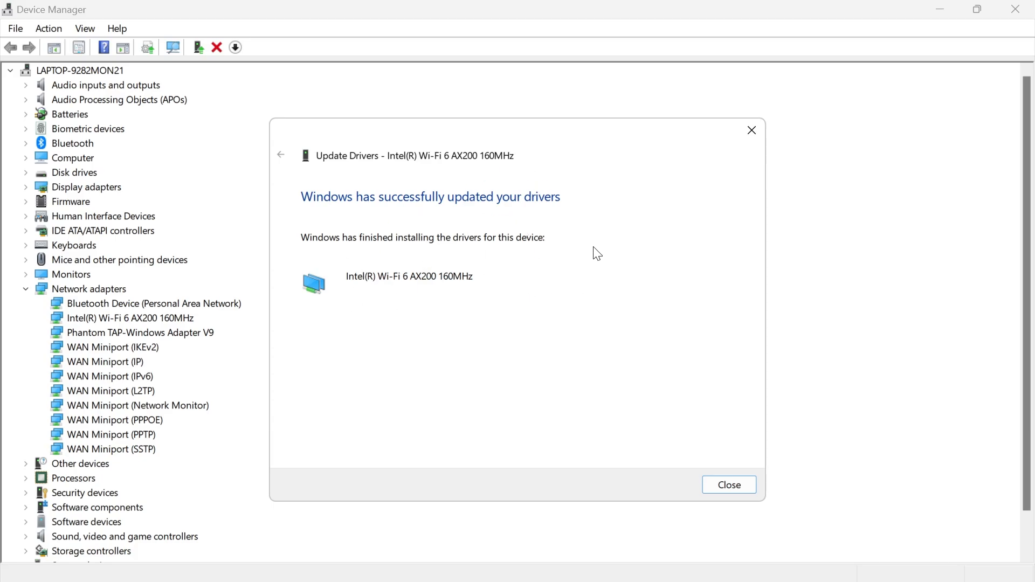
click(728, 485)
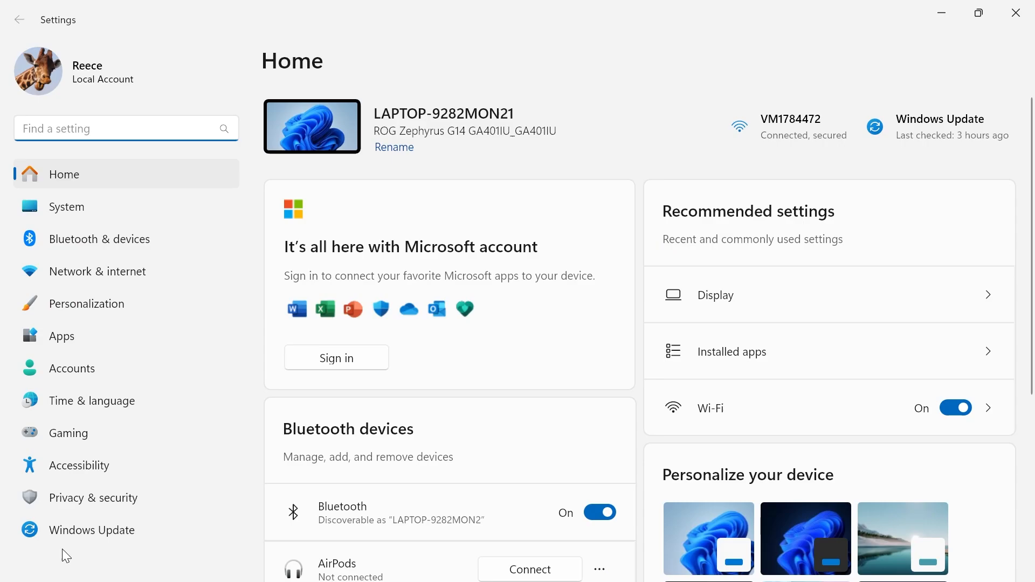
Run Check for updates on the Windows Update page in Settings.
click(92, 530)
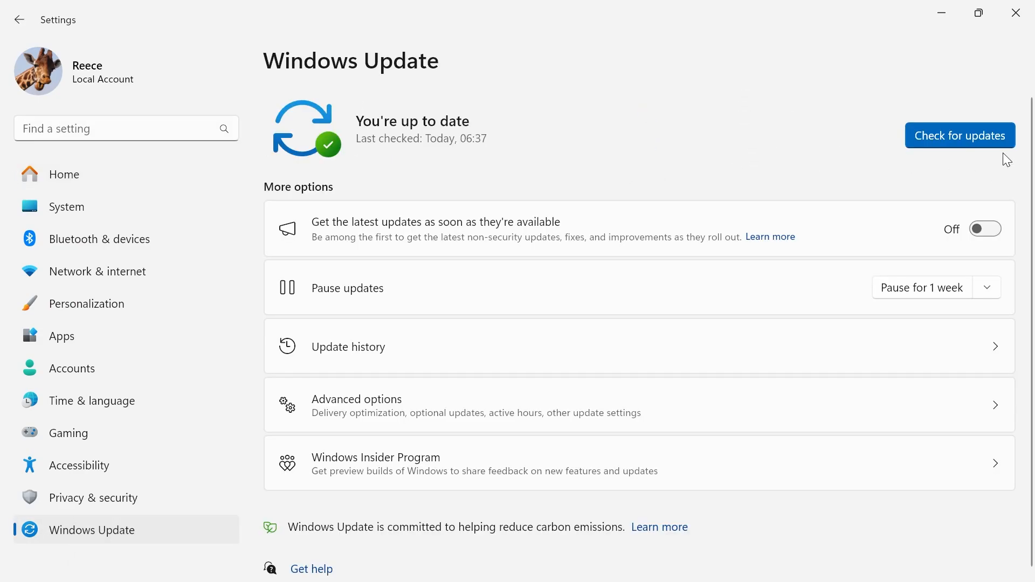
click(959, 135)
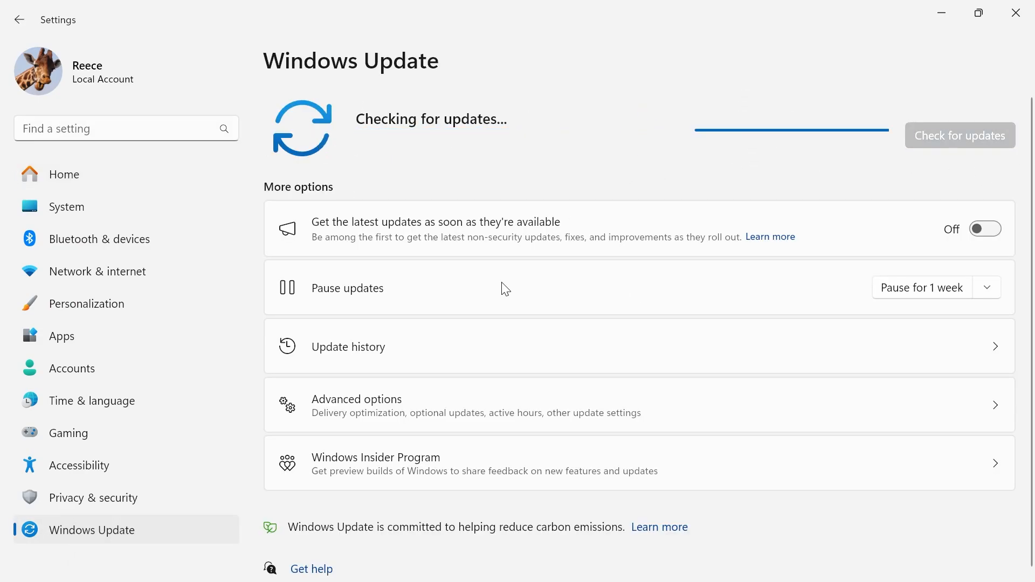
mouse_move(618, 137)
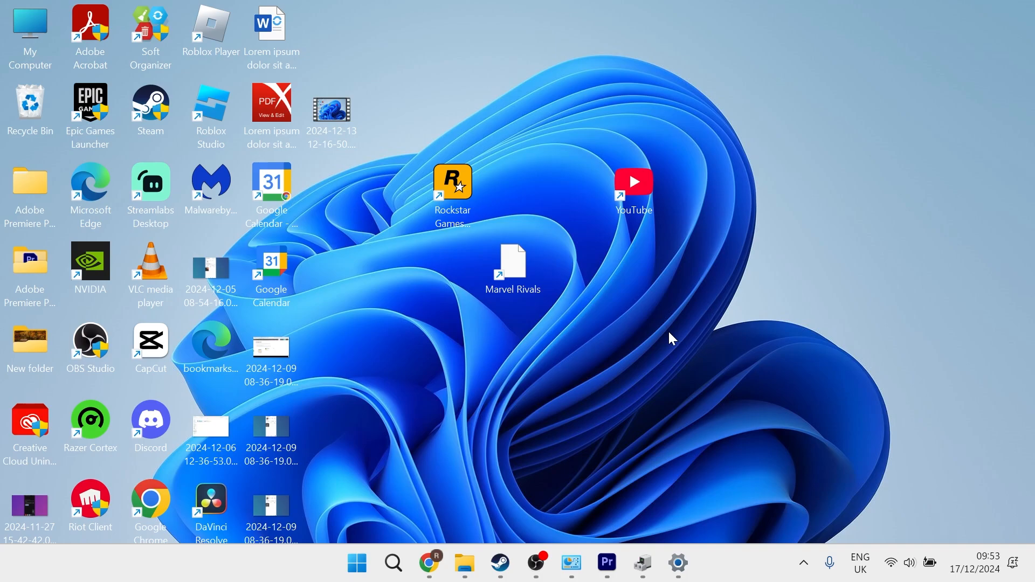
mouse_move(559, 351)
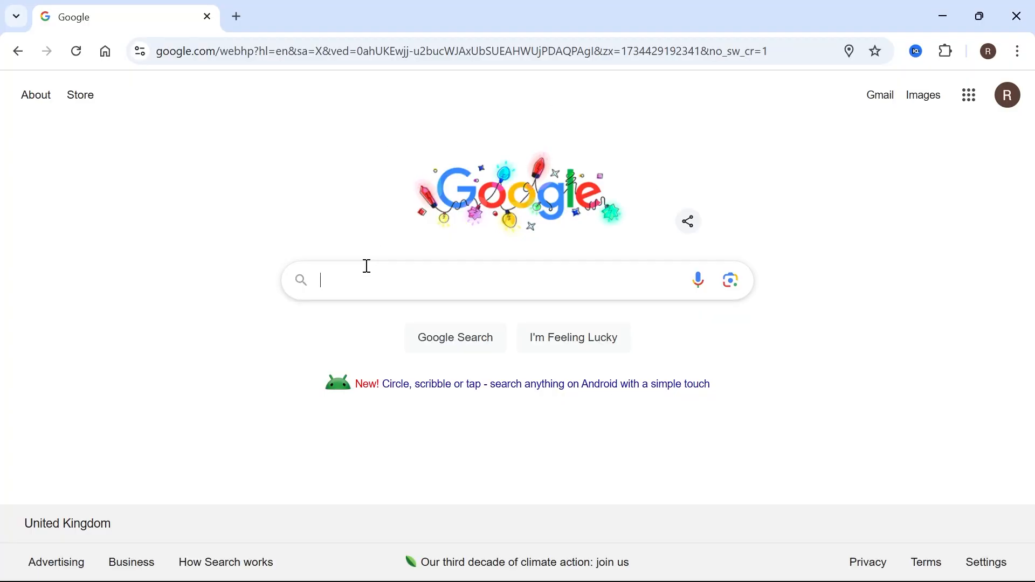
Google 'intel wifi adaptor' in Chrome and scroll through the results.
text(intel)
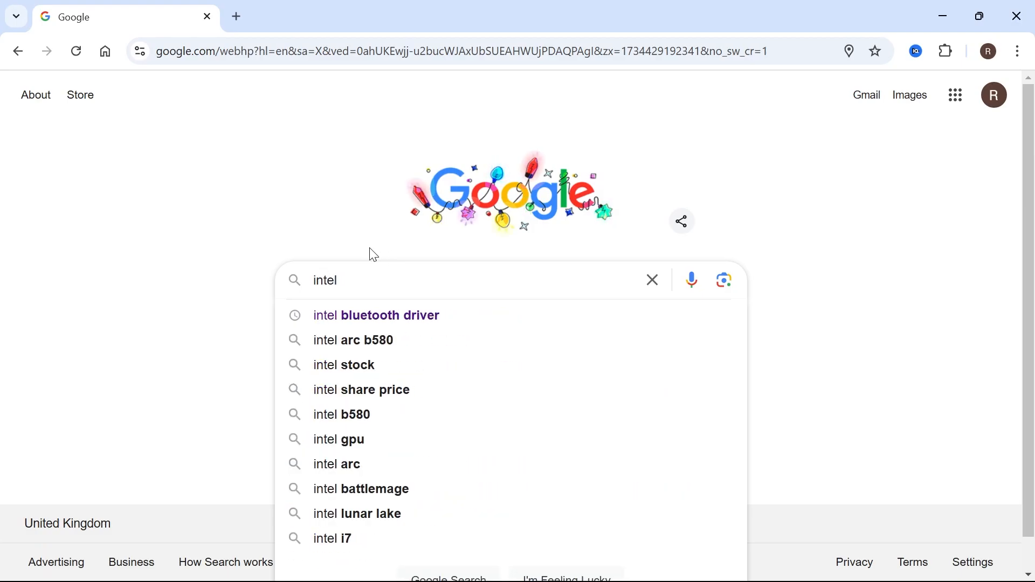
text(wifi adaptor)
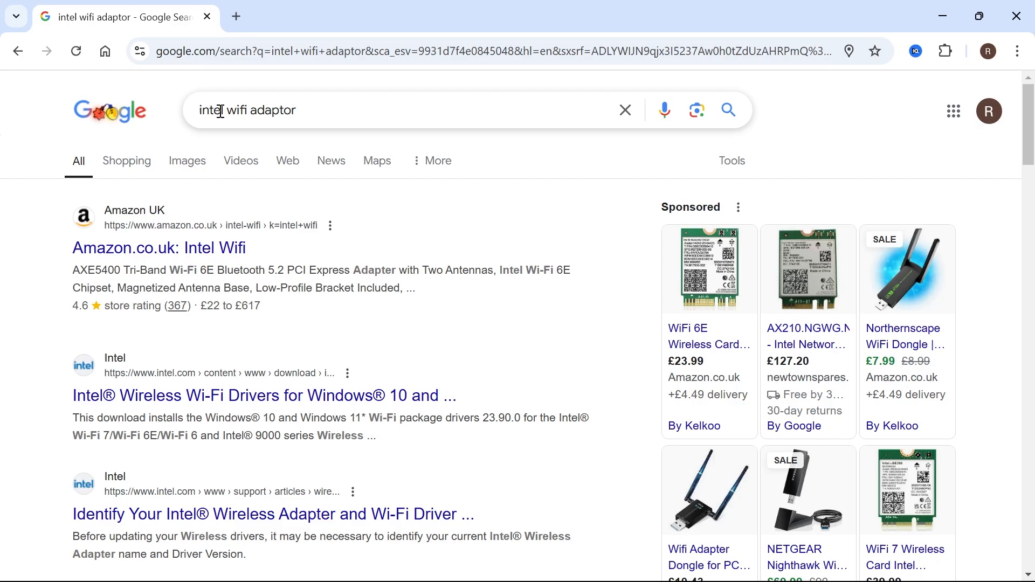
mouse_move(229, 117)
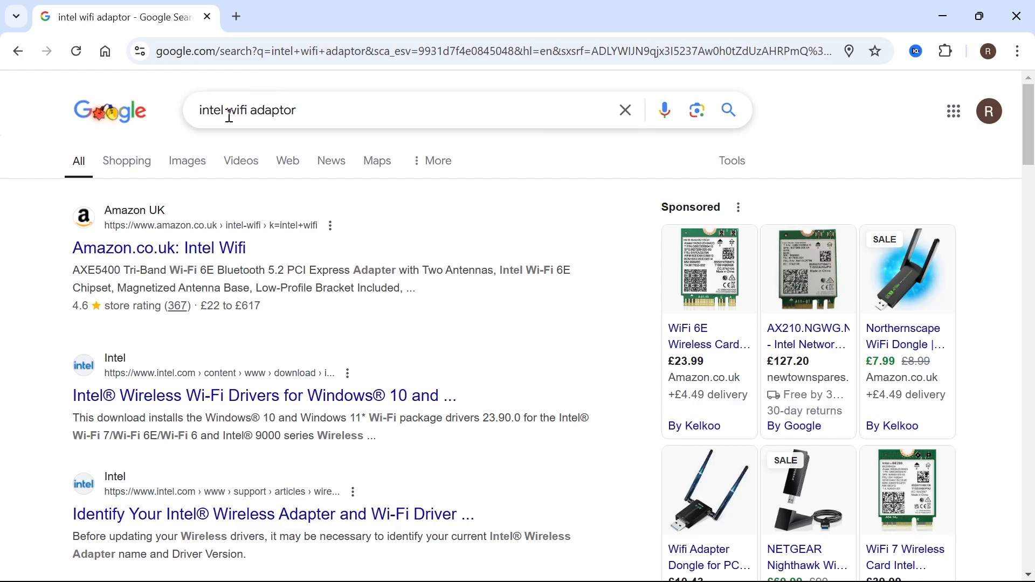
scroll(down, 3)
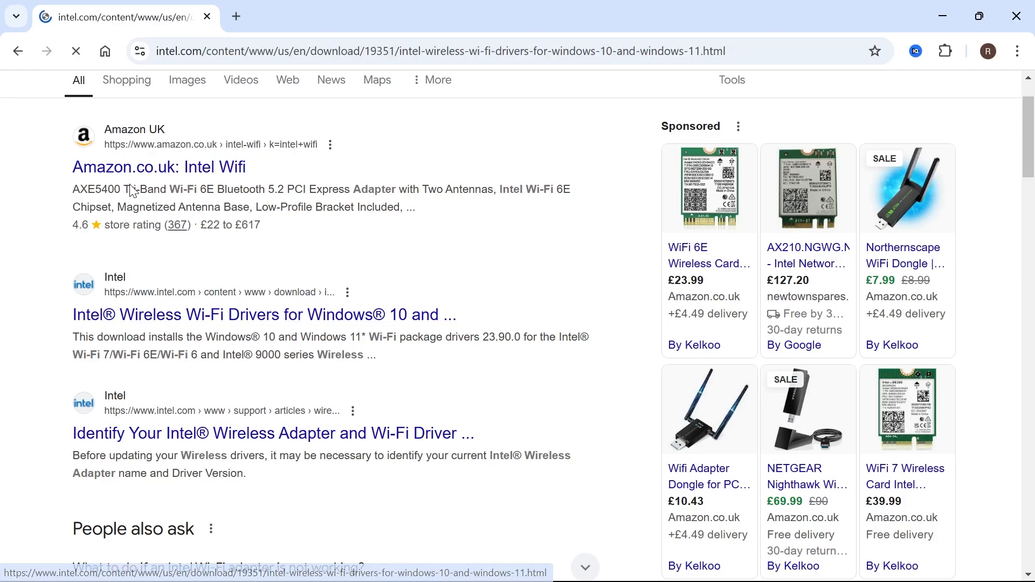
Open Intel's Wi-Fi drivers page and download the Wi-Fi 23.90.0 driver package.
click(263, 315)
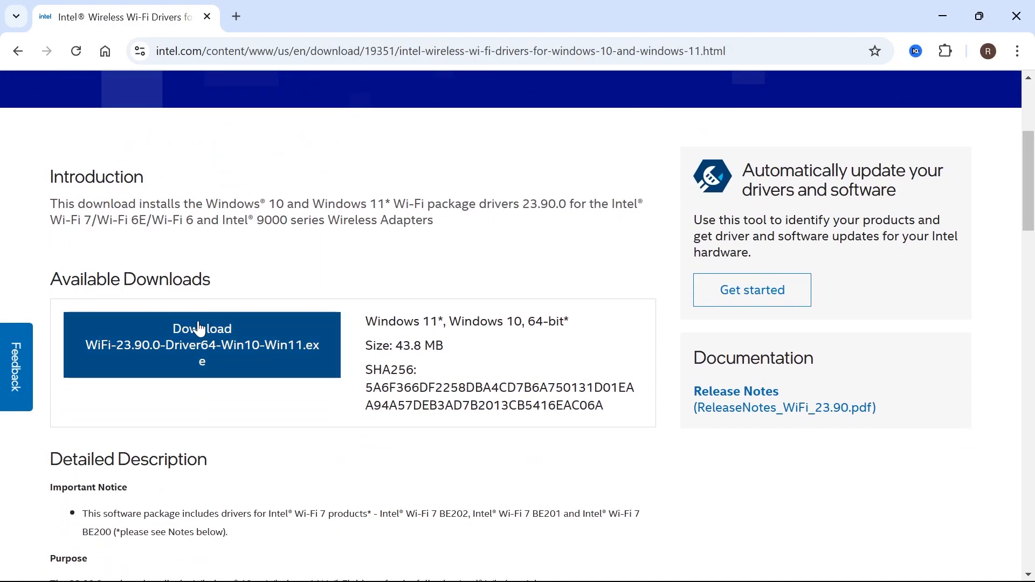
scroll(down, 3)
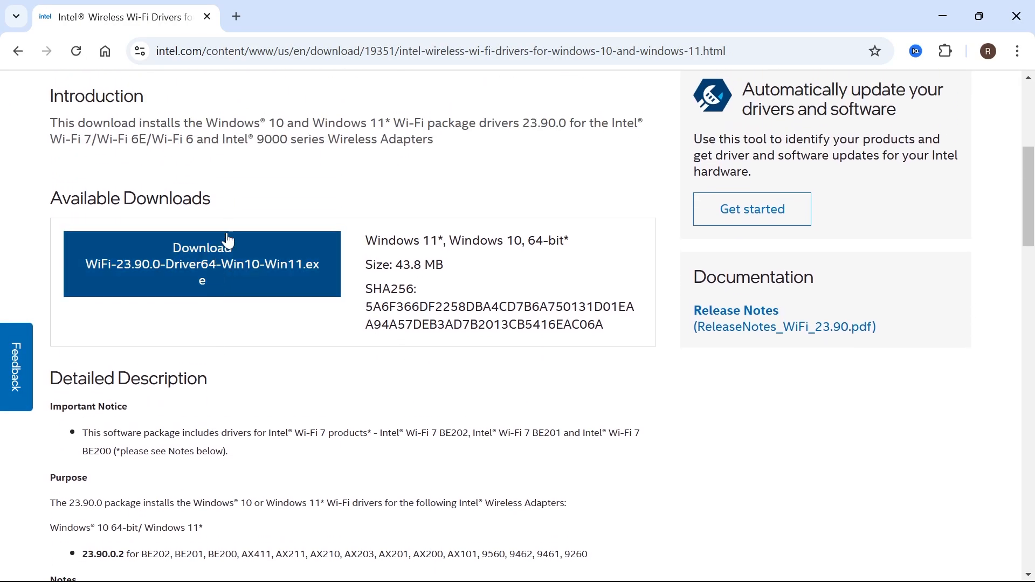
scroll(up, 3)
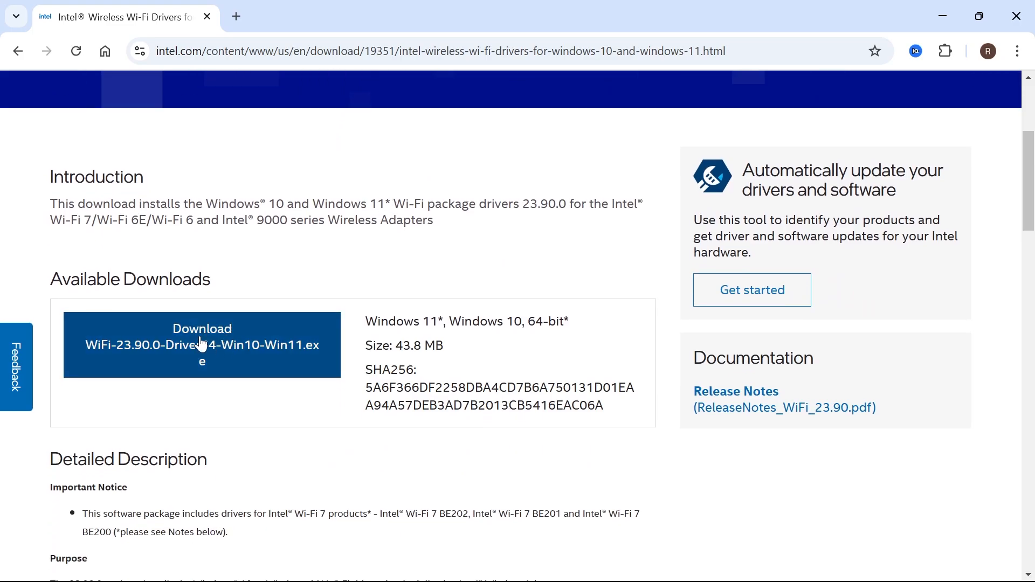
click(201, 344)
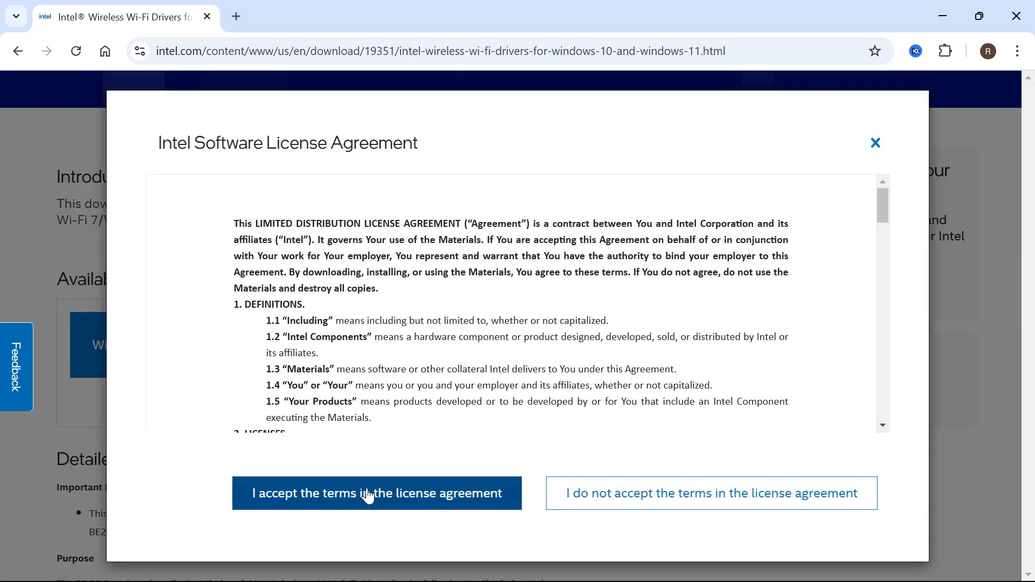
Accept the Intel license agreement and advance through the driver installer's opening screens.
click(376, 493)
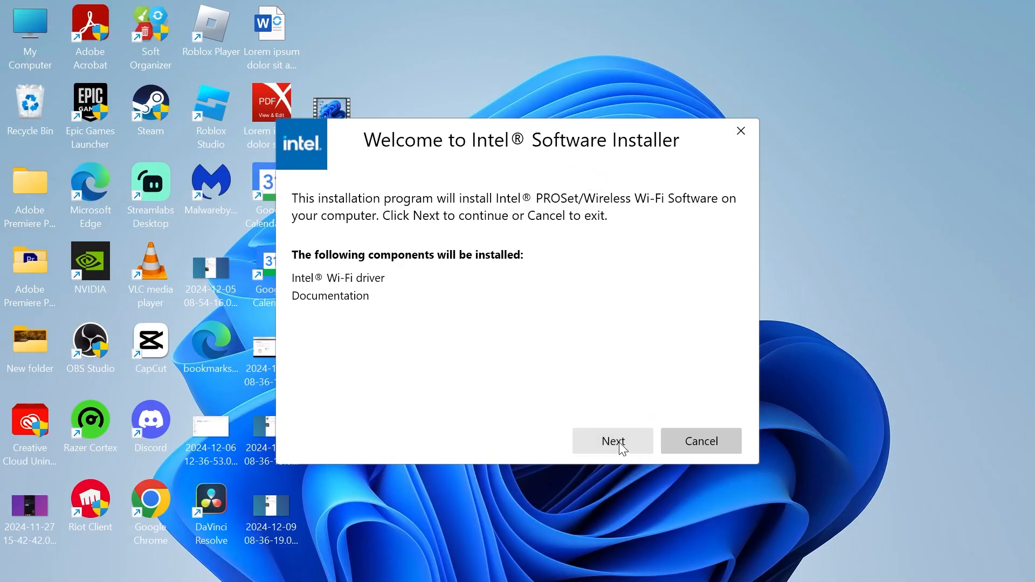
click(611, 441)
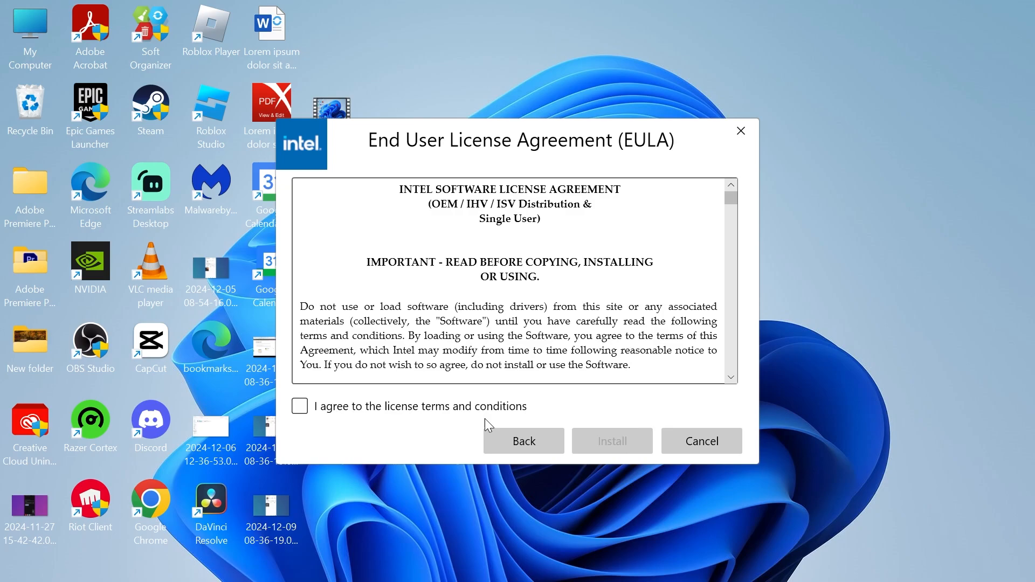
click(701, 440)
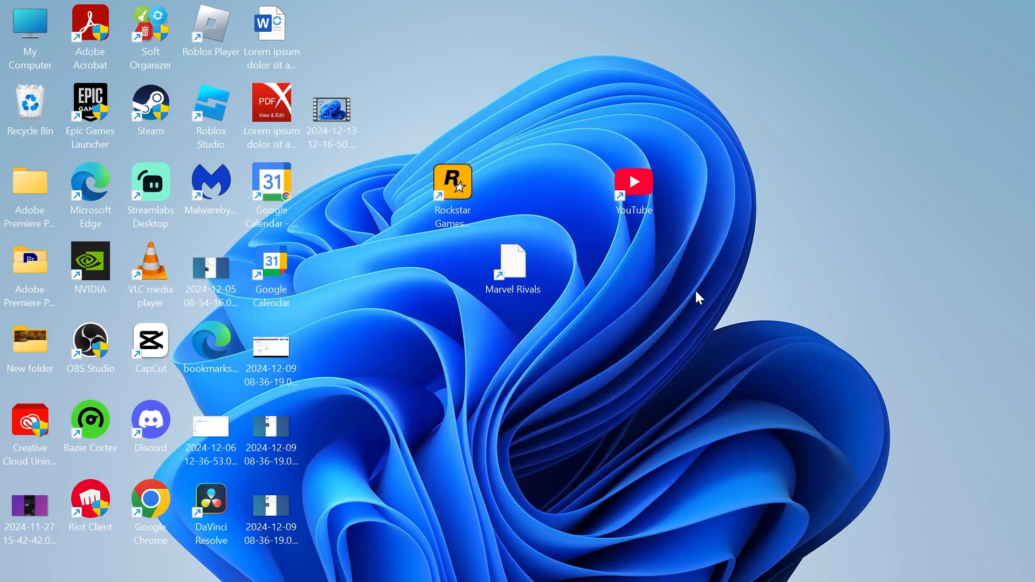
mouse_move(680, 290)
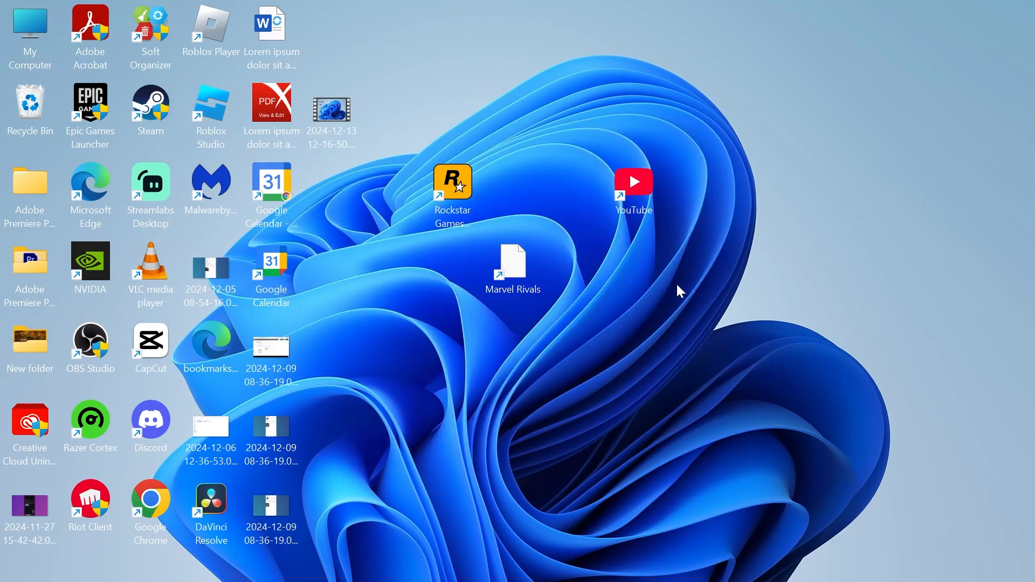